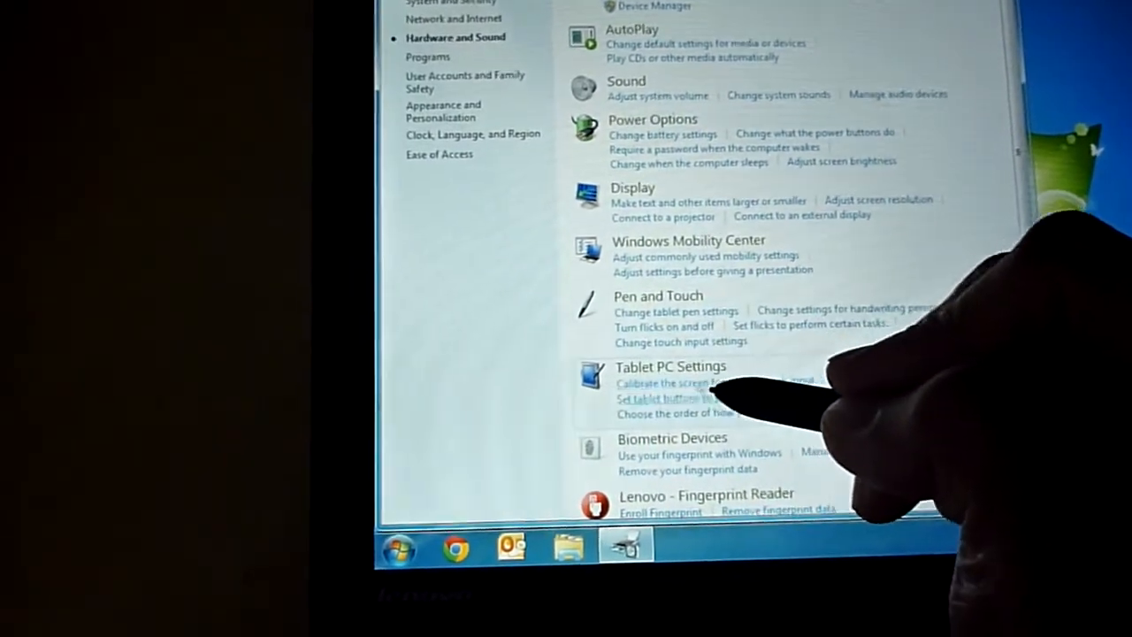
Step: Reset the pen input calibration in Tablet PC Settings, removing the stored calibration data
left_click(670, 365)
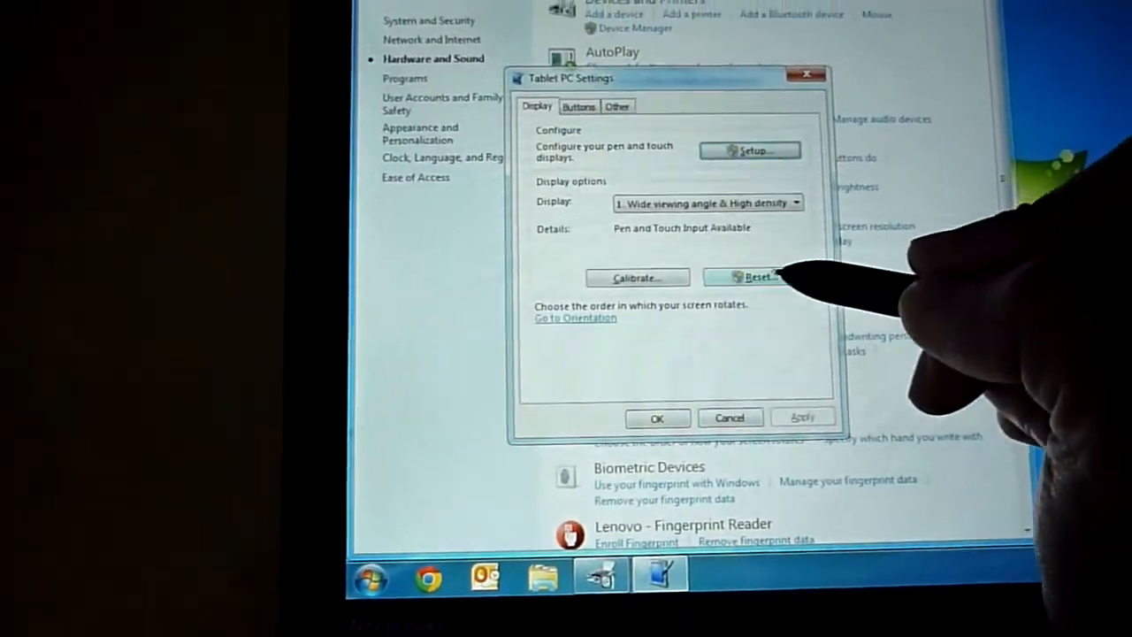
left_click(757, 276)
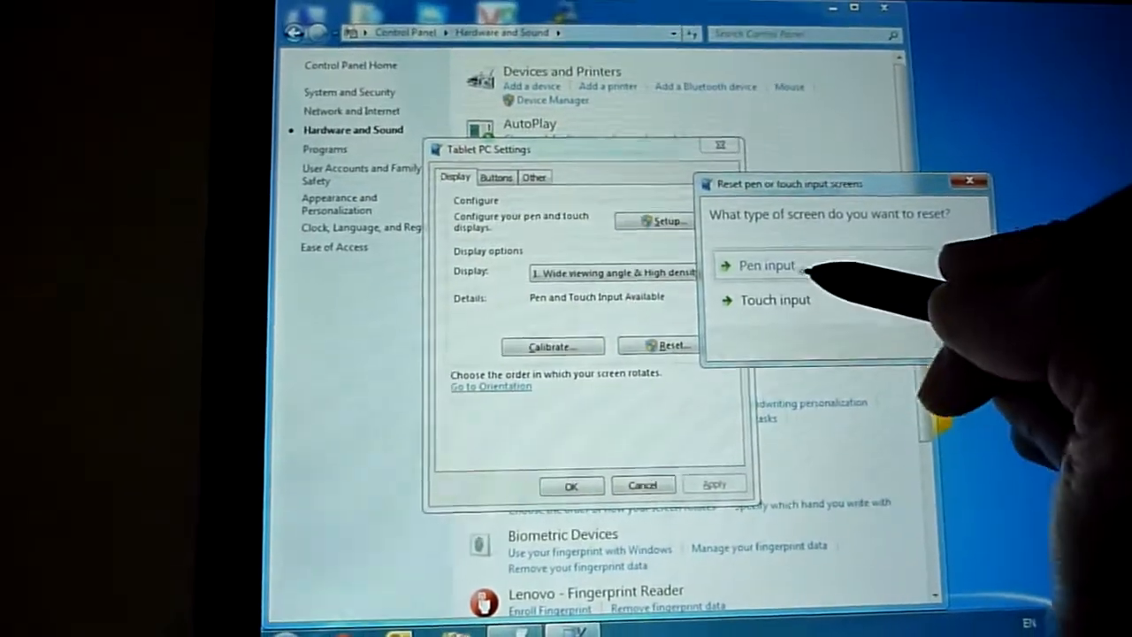
left_click(764, 266)
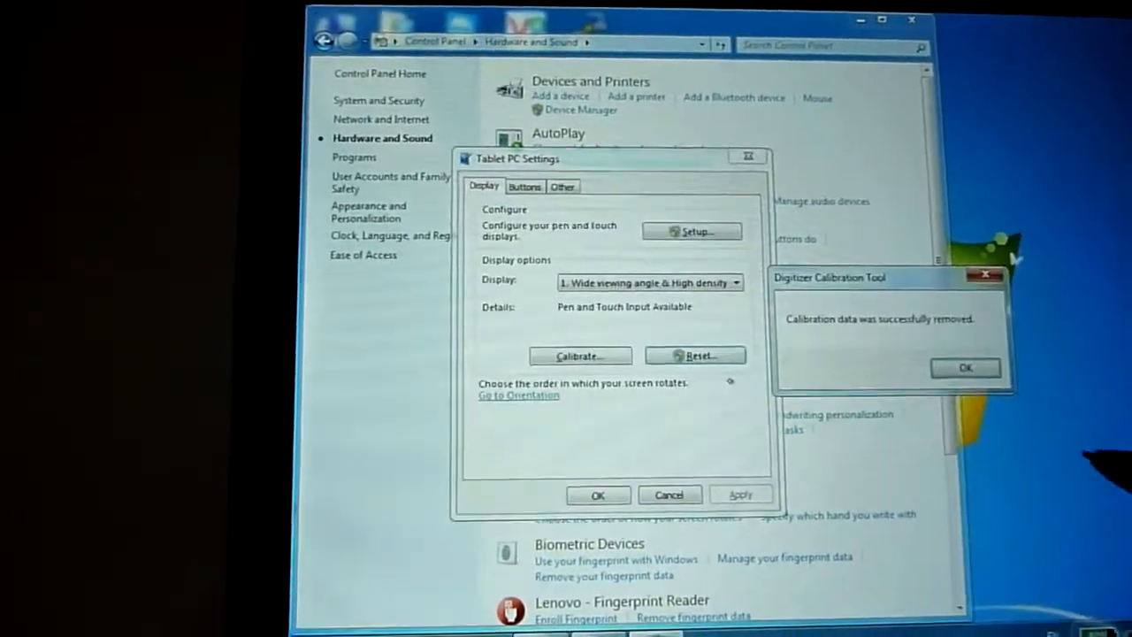